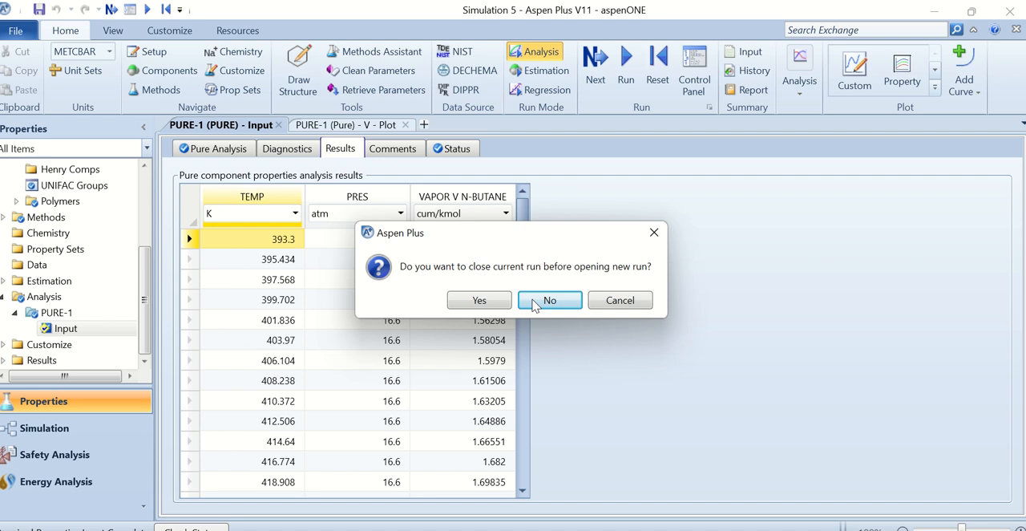
# - Keep the current run open and enter N-BUTANE as the first component
pyautogui.click(548, 298)
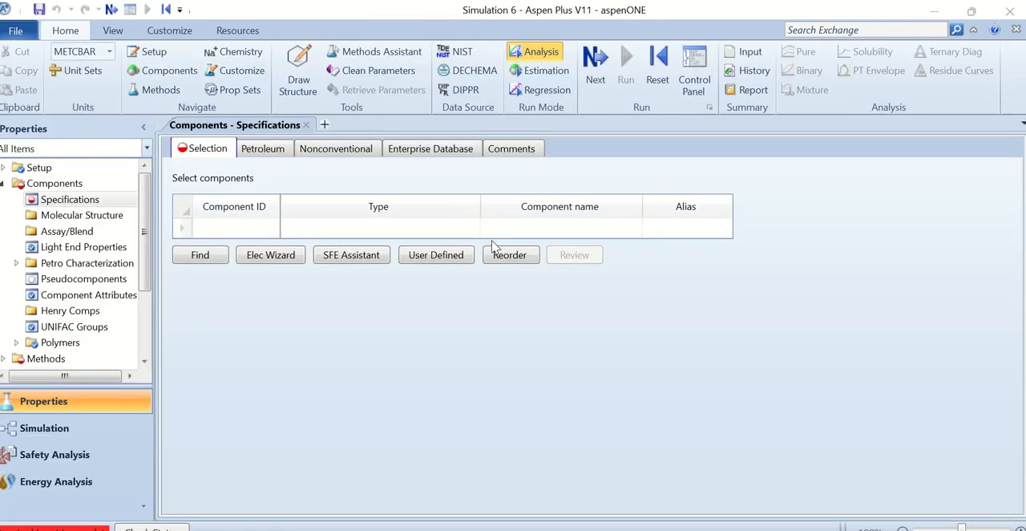
pyautogui.click(232, 228)
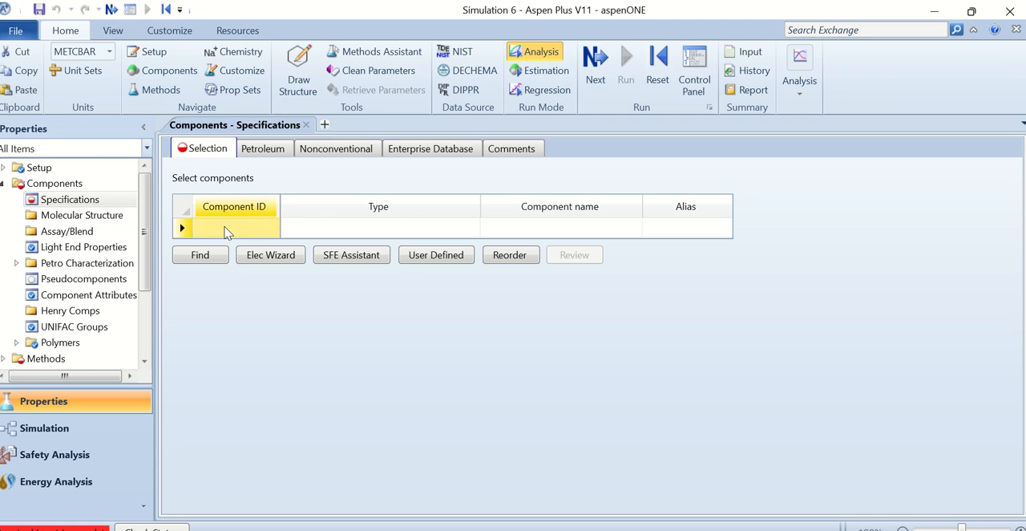
pyautogui.write('N-BUTANE')
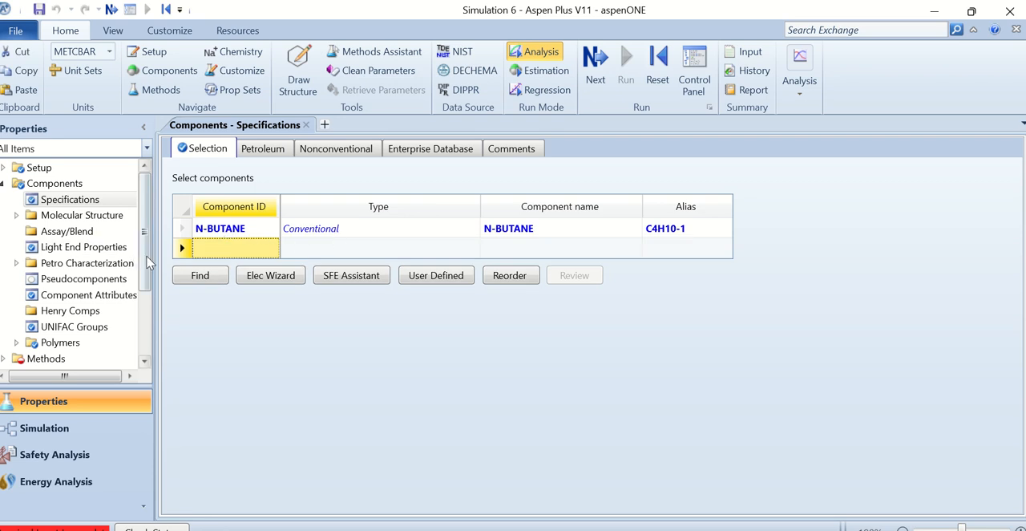
# - Choose SRK as the global property method under Methods
pyautogui.click(45, 289)
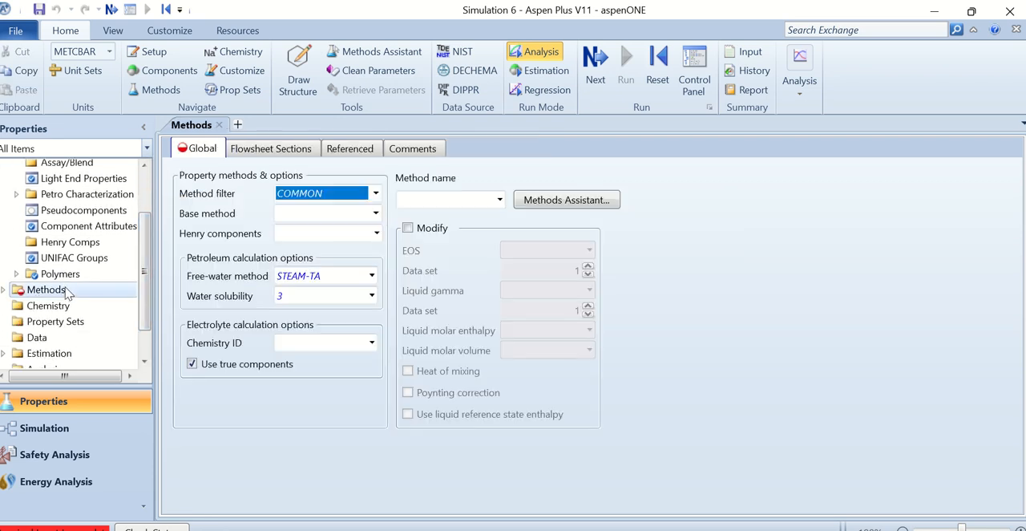
pyautogui.click(446, 199)
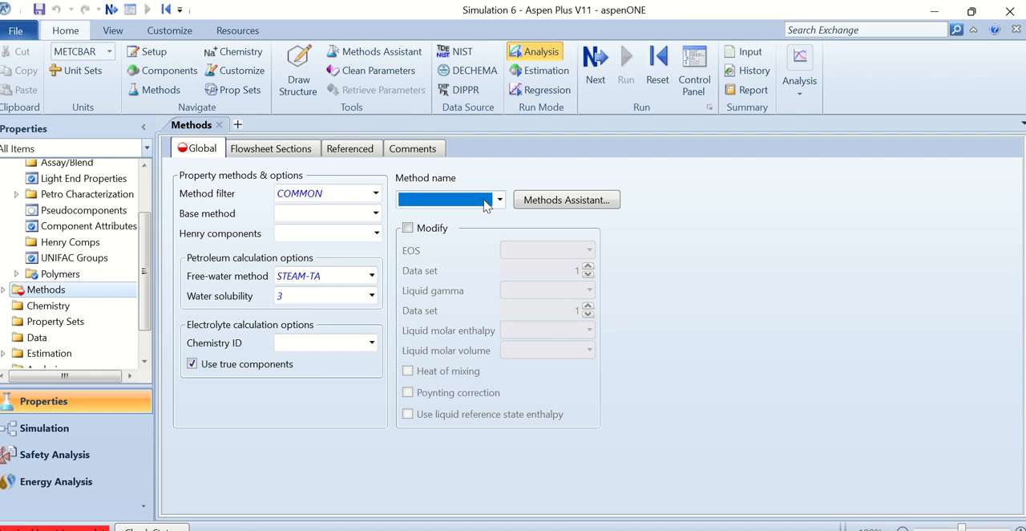
pyautogui.click(501, 199)
pyautogui.write('SRK')
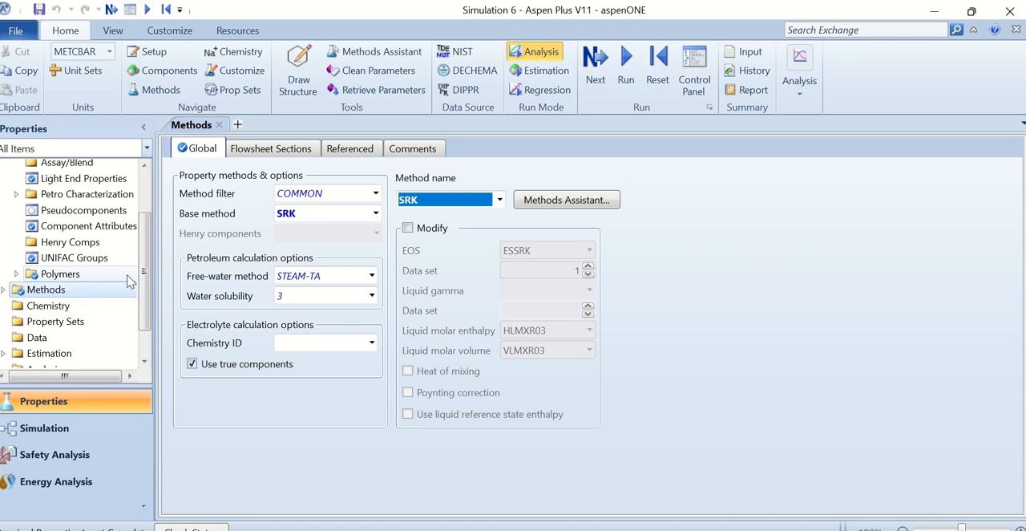
pyautogui.scroll(-3)
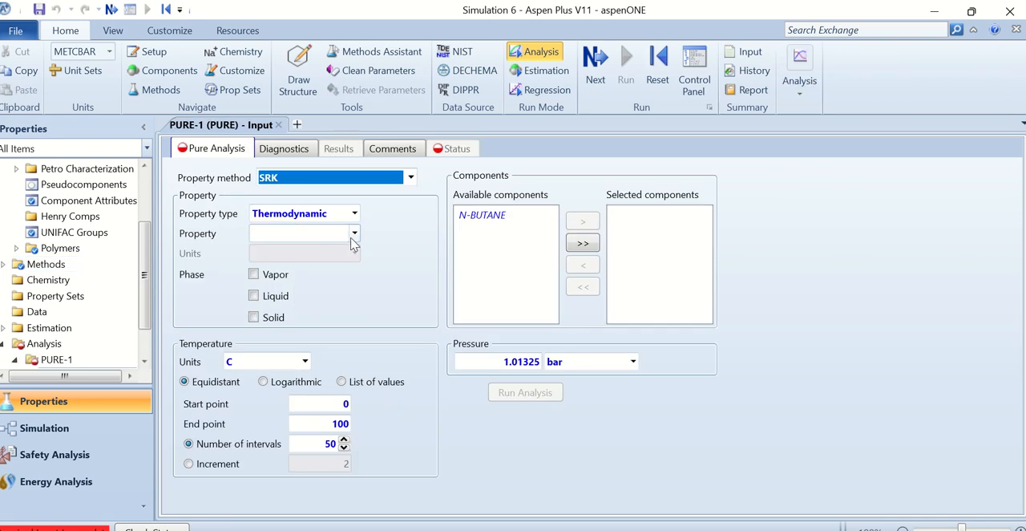
# - Select molar volume V as the analysed property for the vapor phase
pyautogui.click(352, 234)
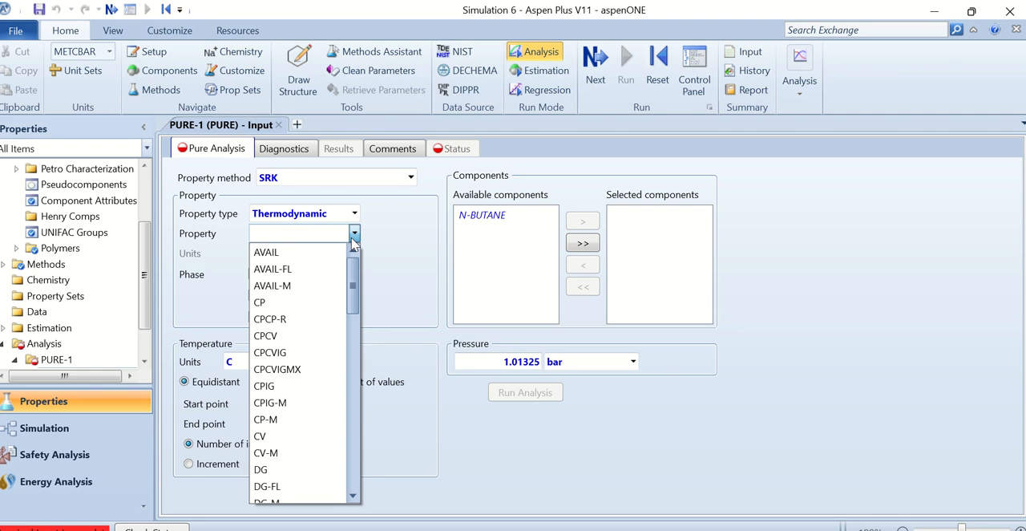
pyautogui.scroll(-3)
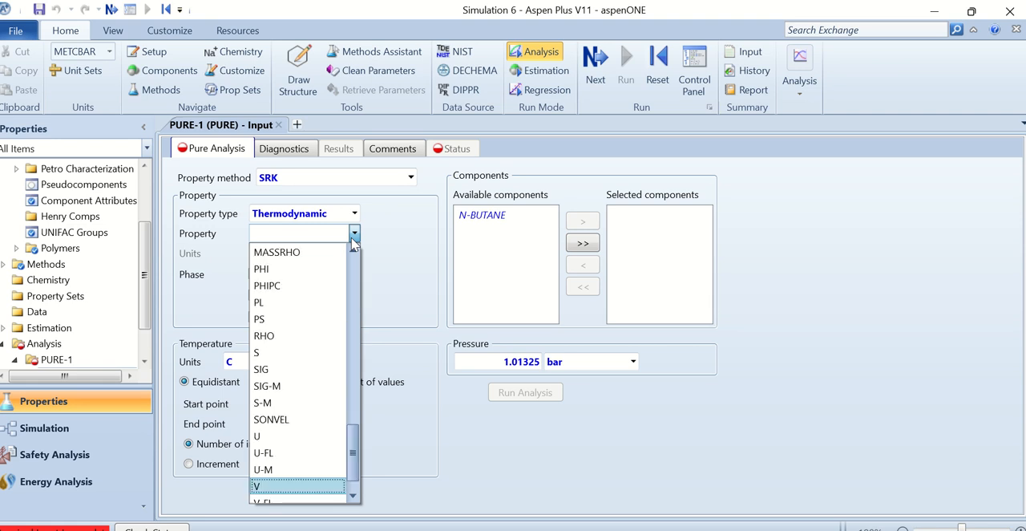
pyautogui.click(256, 484)
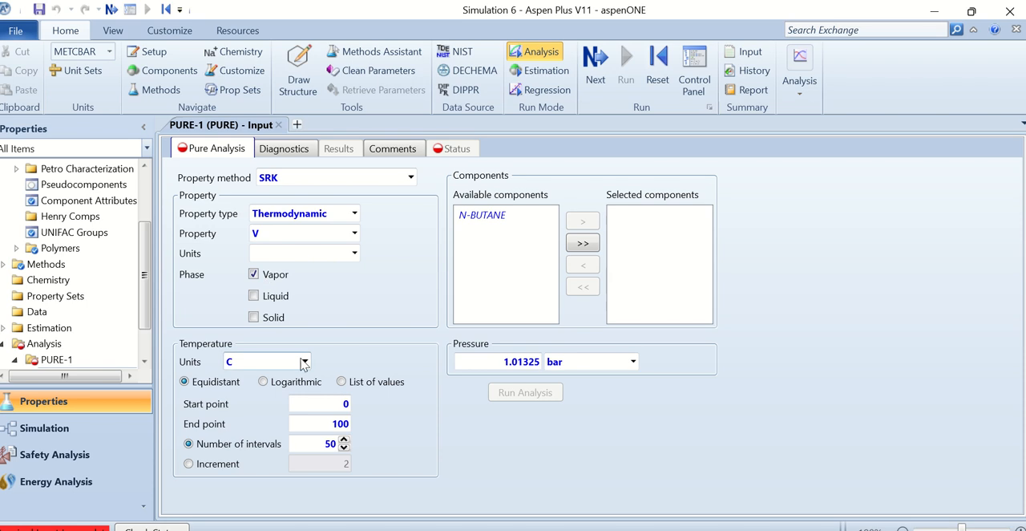
# - Set temperature range 393.3–500 K and pressure 16.6 atm for the analysis
pyautogui.click(305, 361)
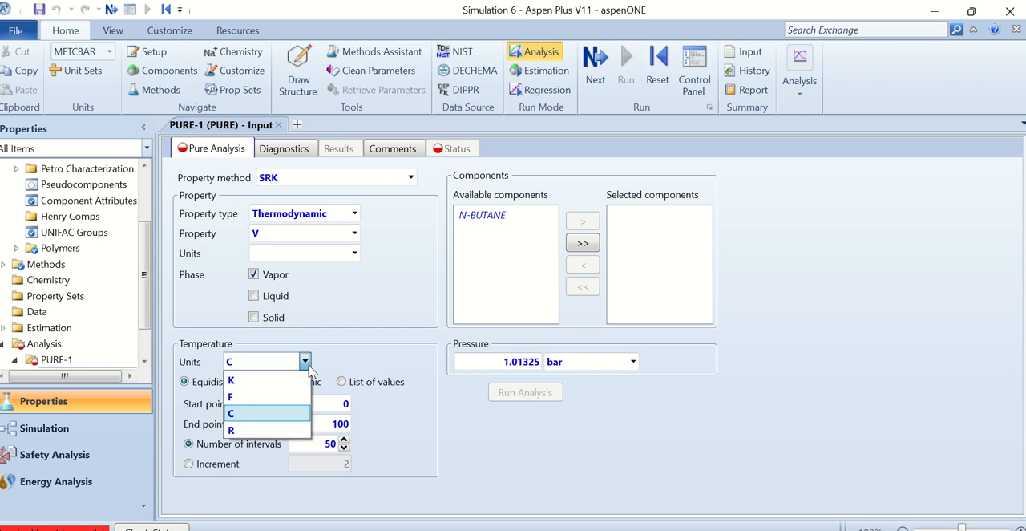
pyautogui.click(231, 380)
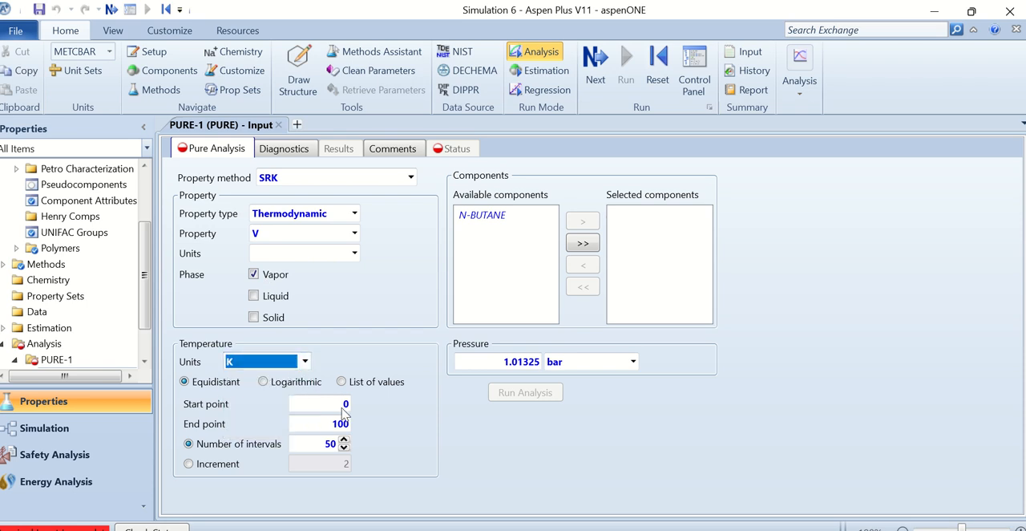
pyautogui.click(319, 403)
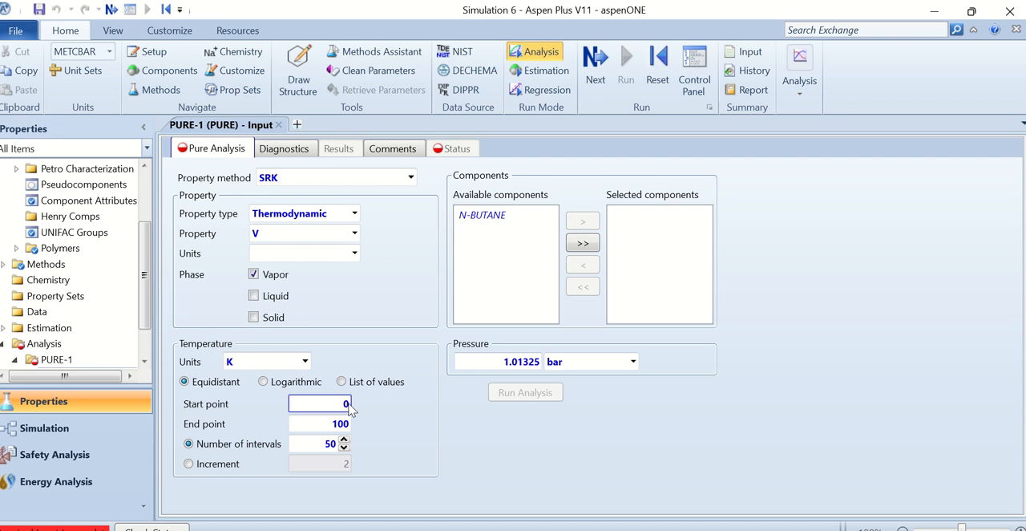
pyautogui.write('393.')
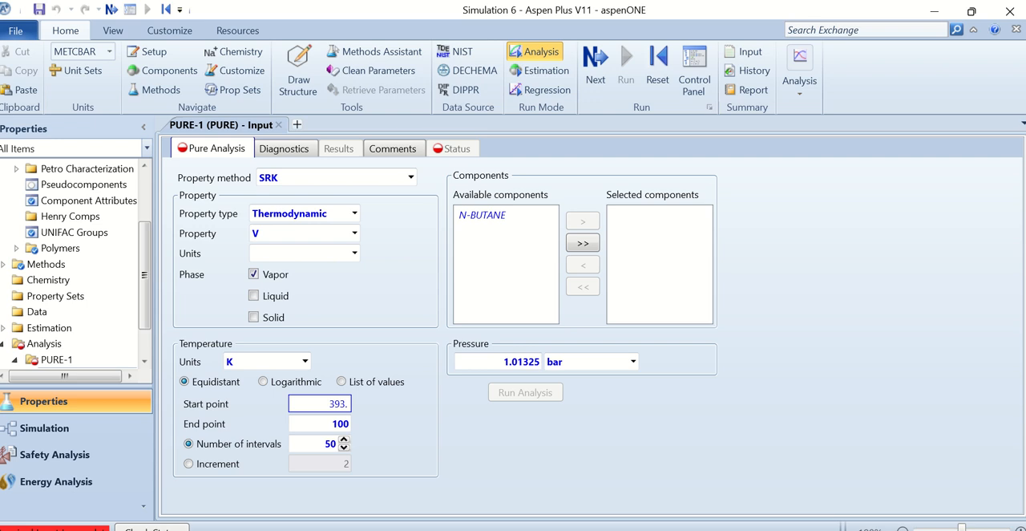
pyautogui.write('3')
pyautogui.click(497, 361)
pyautogui.write('16.')
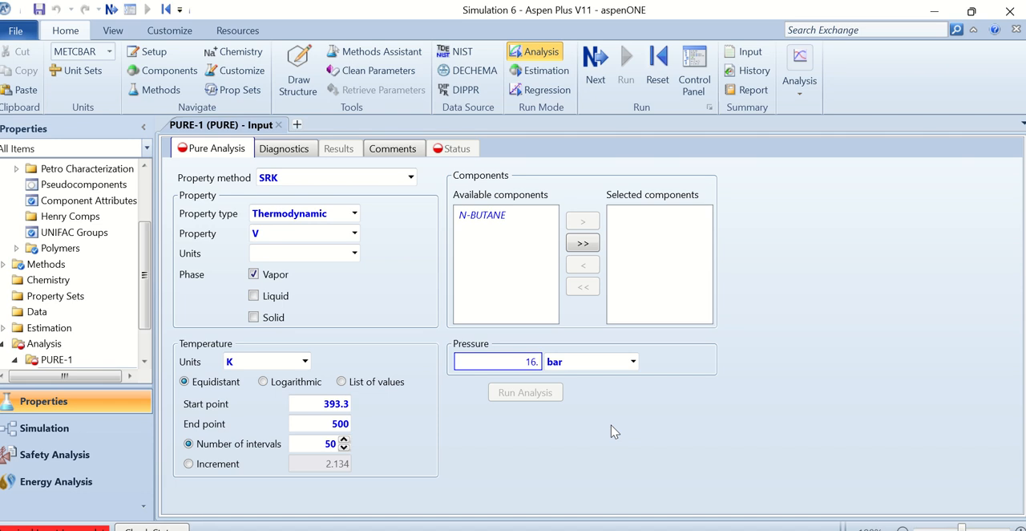
pyautogui.write('6')
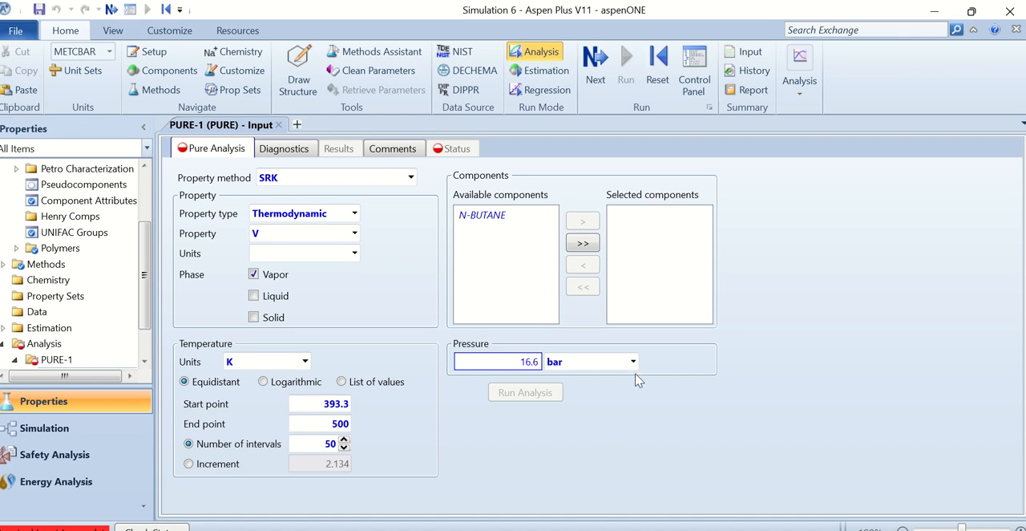
pyautogui.click(632, 362)
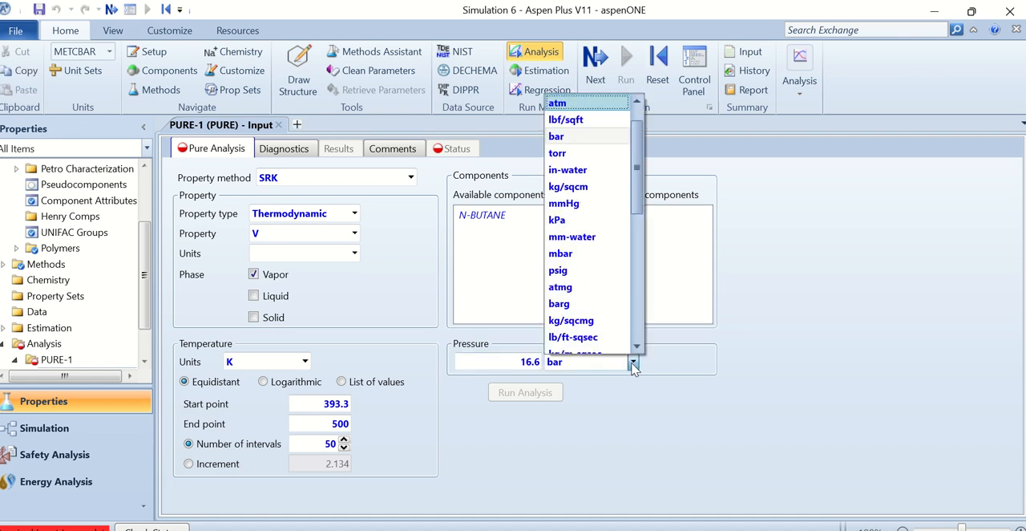
pyautogui.click(556, 102)
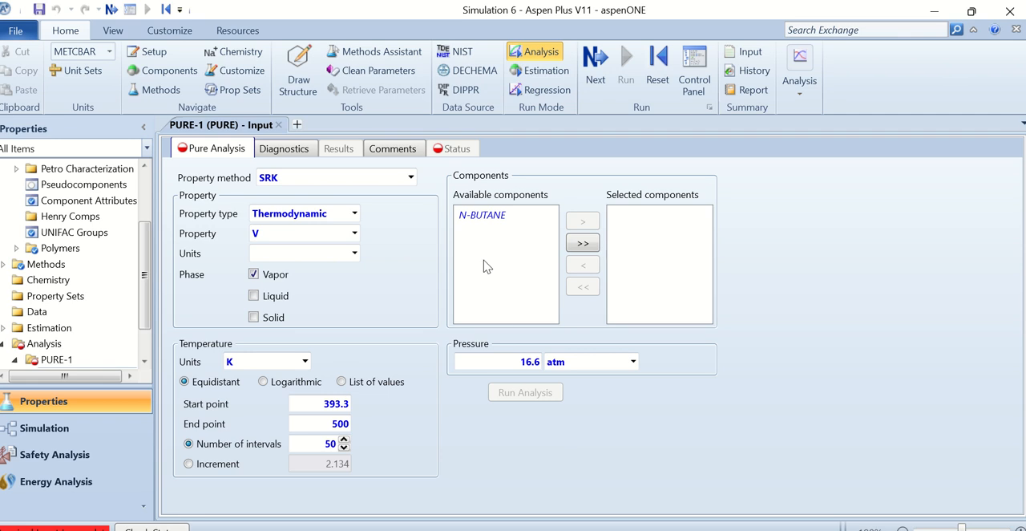
# - Move N-BUTANE to the selected components and run the analysis
pyautogui.click(482, 215)
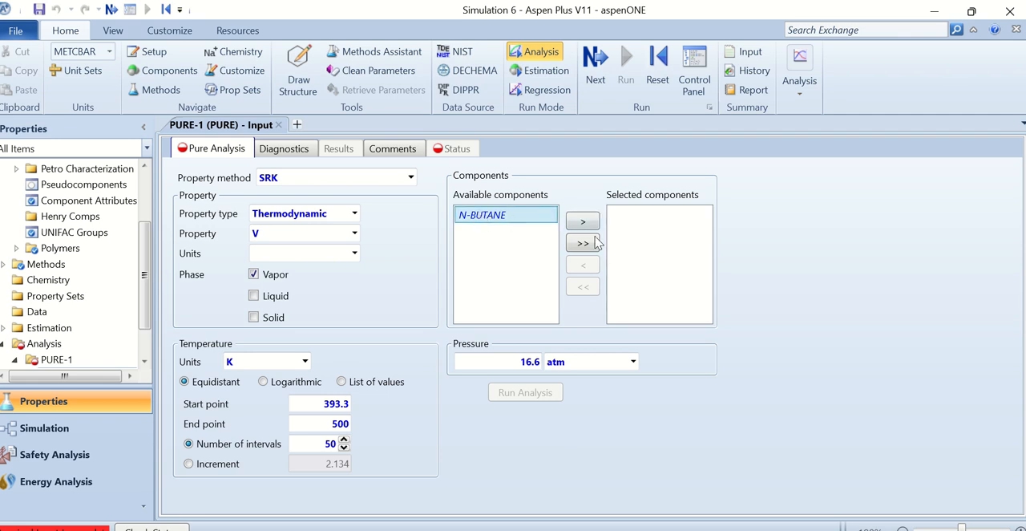
pyautogui.click(583, 221)
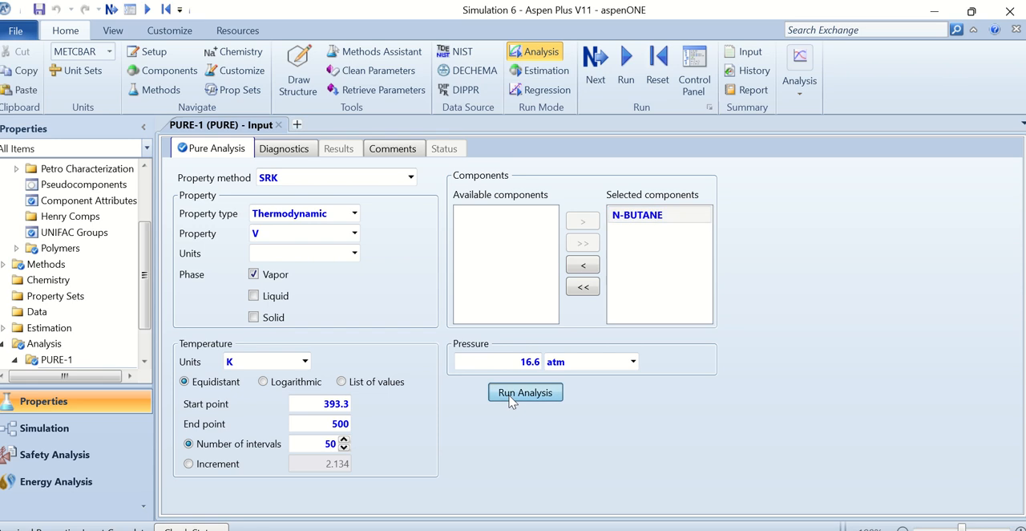
pyautogui.click(526, 391)
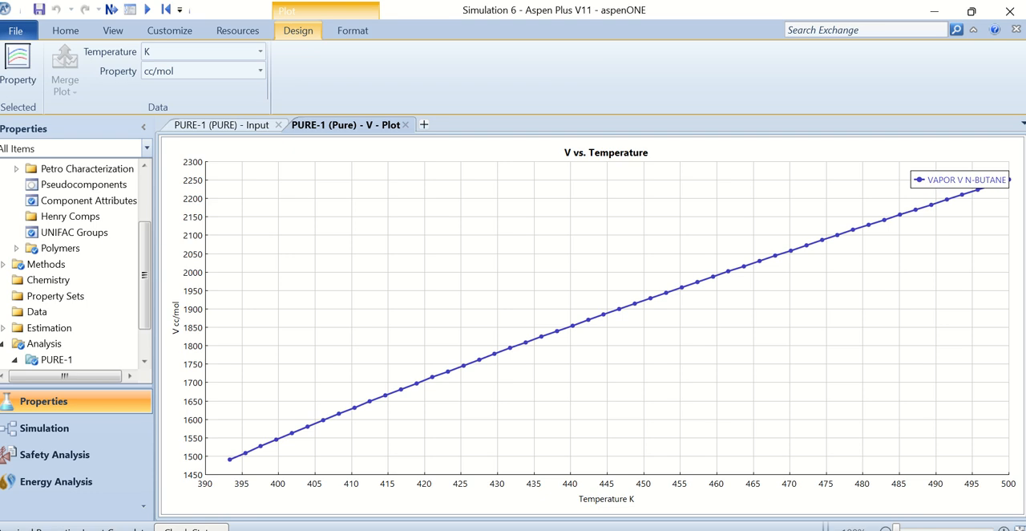
pyautogui.moveTo(178, 327)
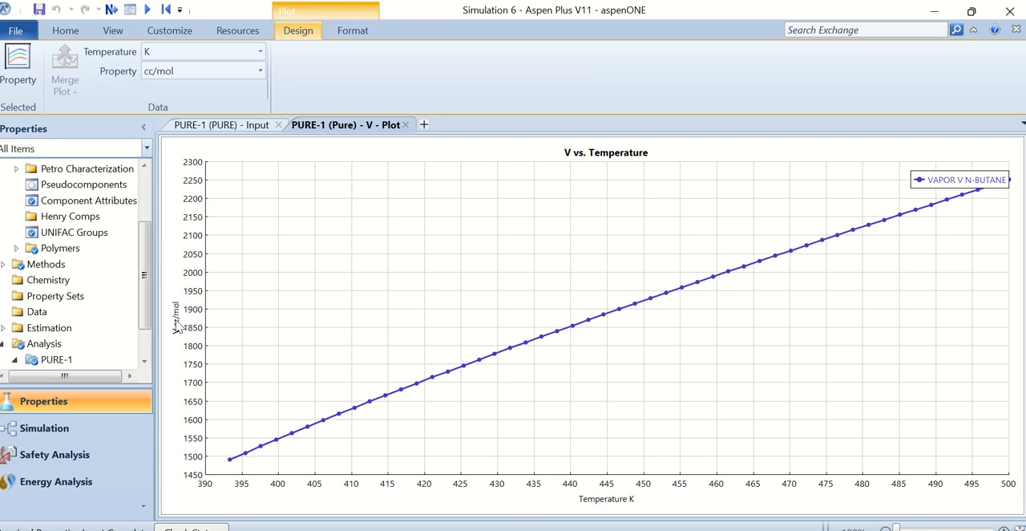
pyautogui.moveTo(995, 191)
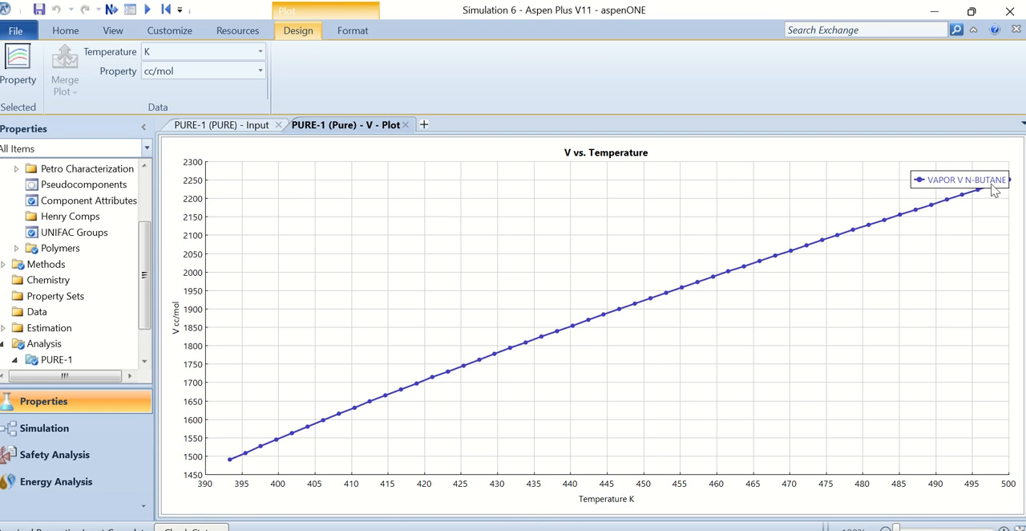
pyautogui.moveTo(831, 231)
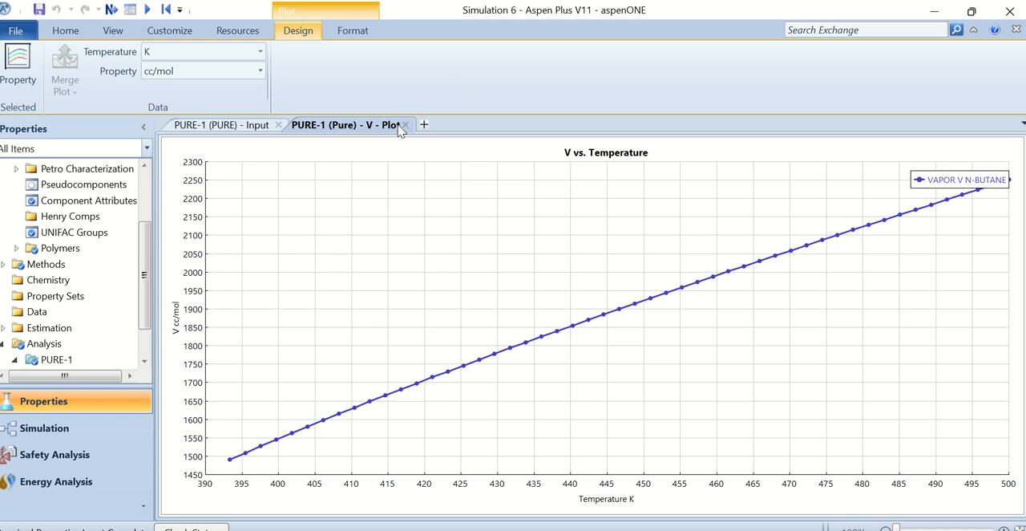
pyautogui.moveTo(409, 132)
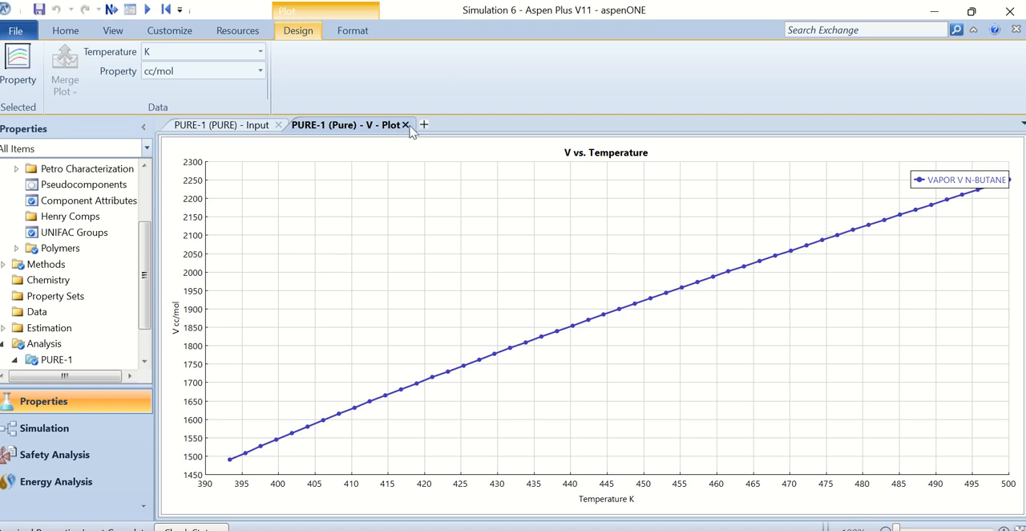
# - Close the V plot and view the PURE-1 results table of temperature, pressure and vapor volume
pyautogui.click(407, 125)
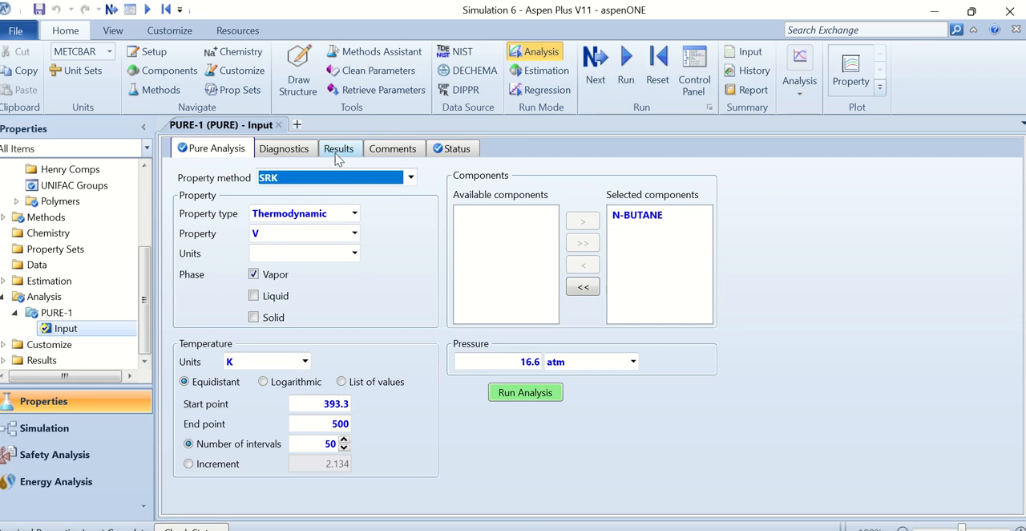
pyautogui.click(340, 147)
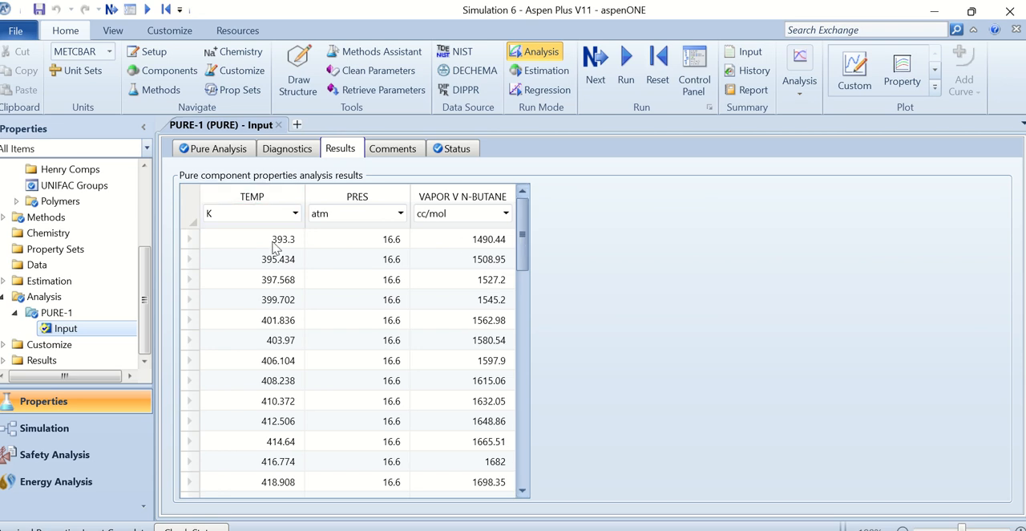
pyautogui.scroll(-3)
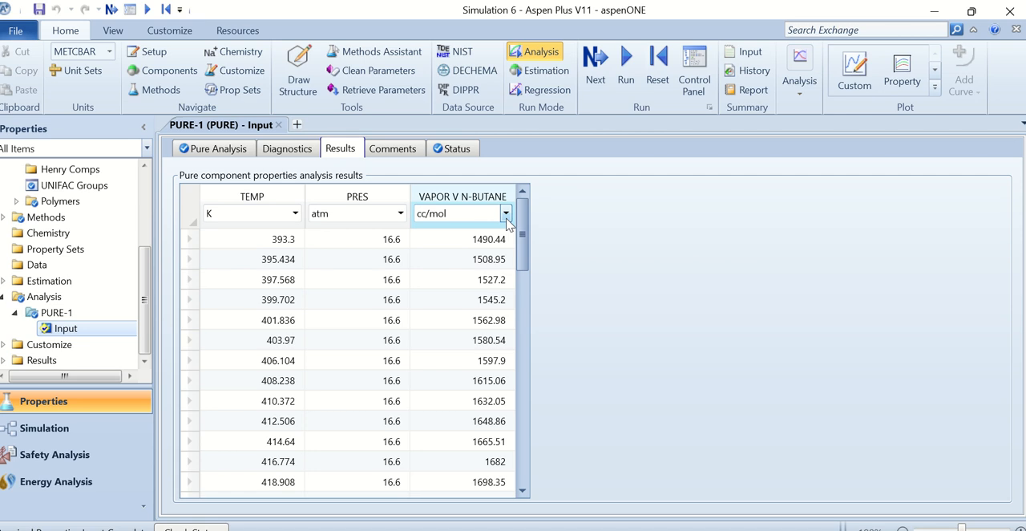
# - Switch the VAPOR V N-BUTANE column units from cc/mol to cum/kmol
pyautogui.click(506, 213)
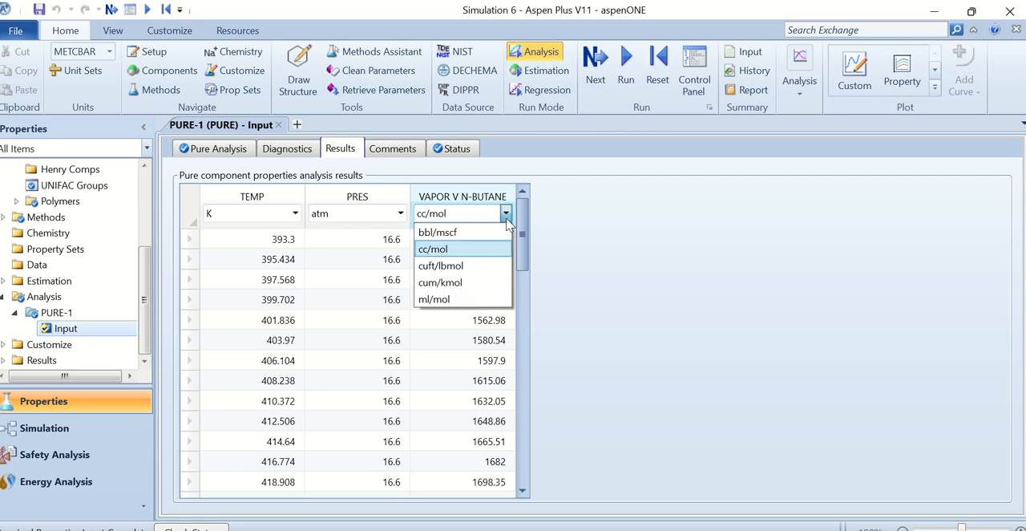
pyautogui.click(440, 282)
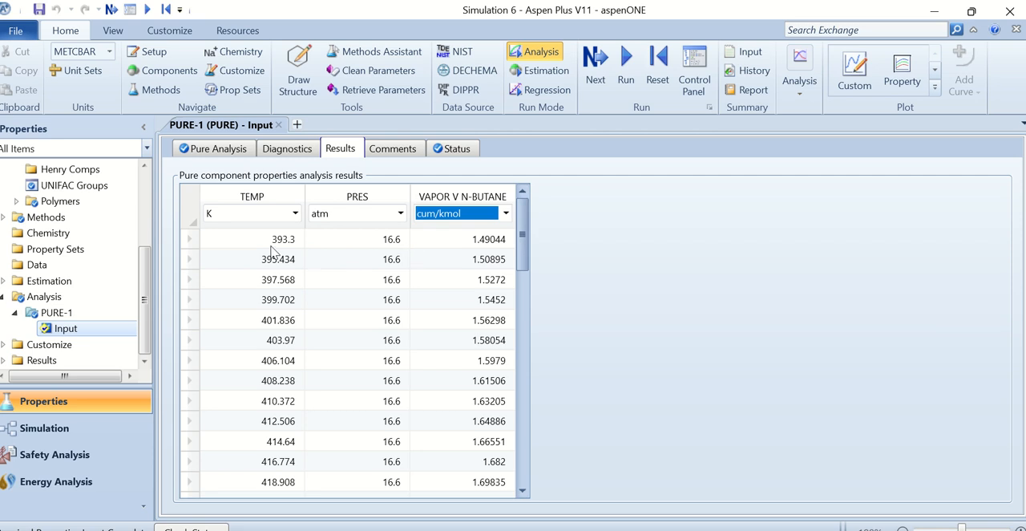
pyautogui.moveTo(501, 258)
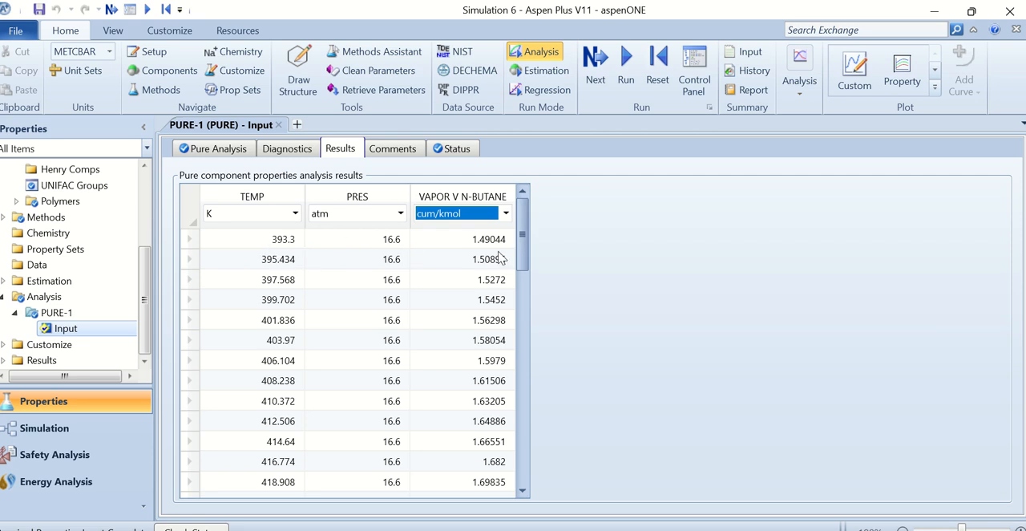